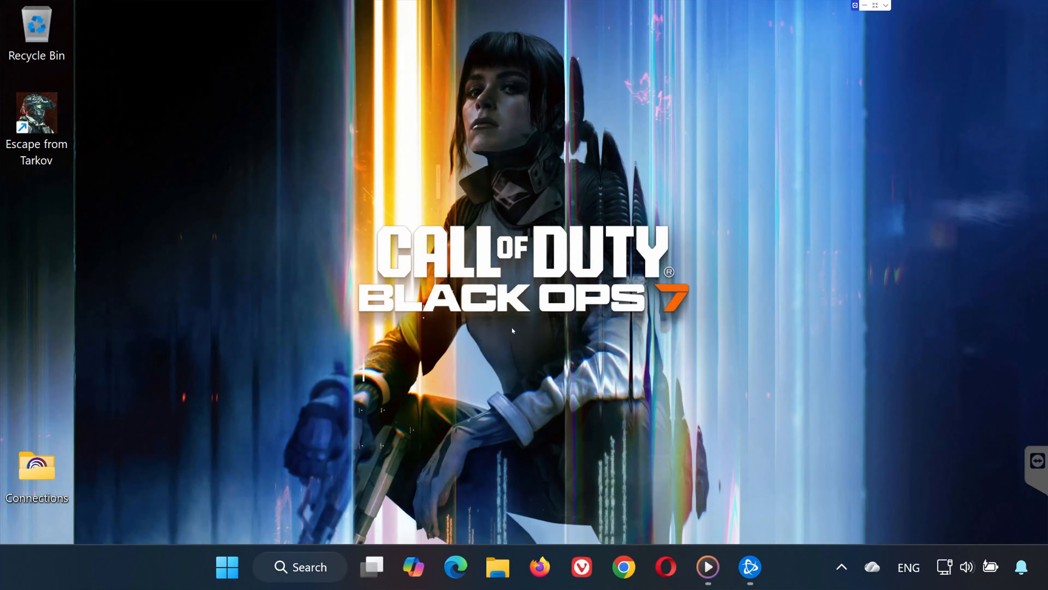
{"action": "mouse_move", "coordinate": [616, 410]}
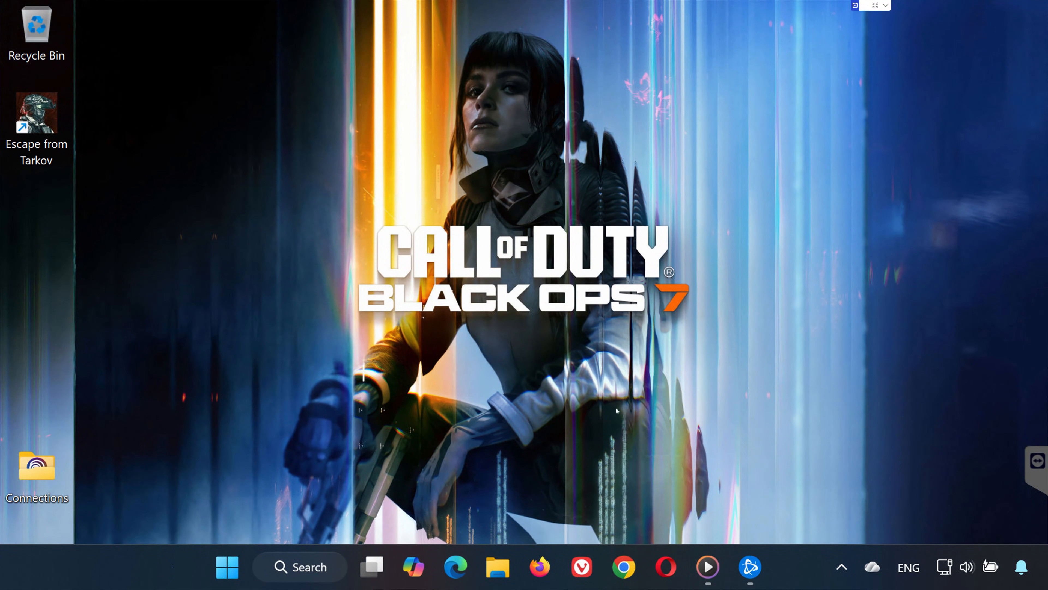
{"action": "mouse_move", "coordinate": [601, 410]}
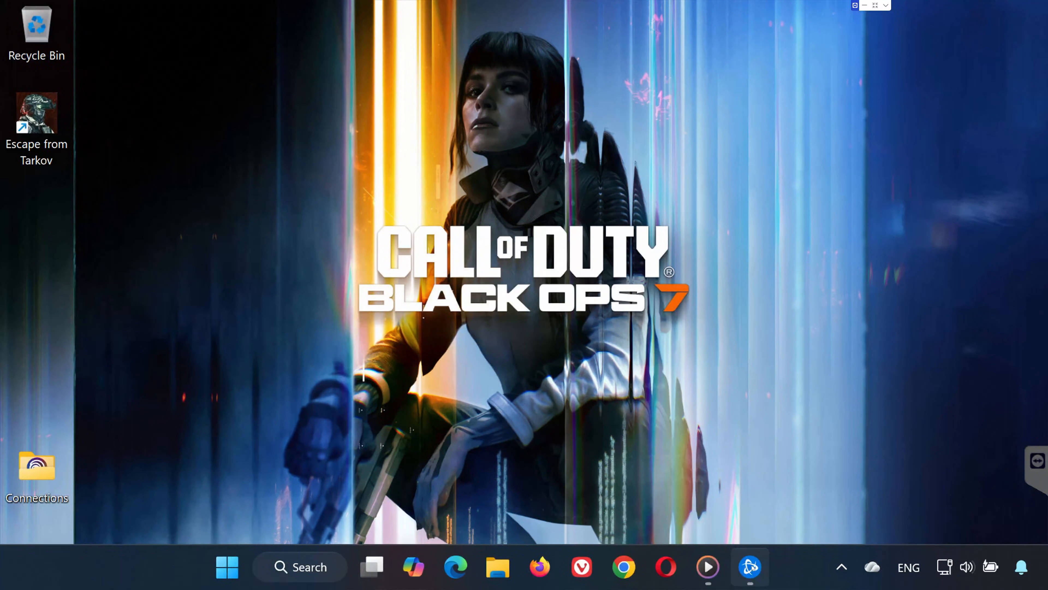
Step: Begin a Scan and Repair of the Call of Duty game files from its options menu
{"action": "left_click", "coordinate": [750, 566]}
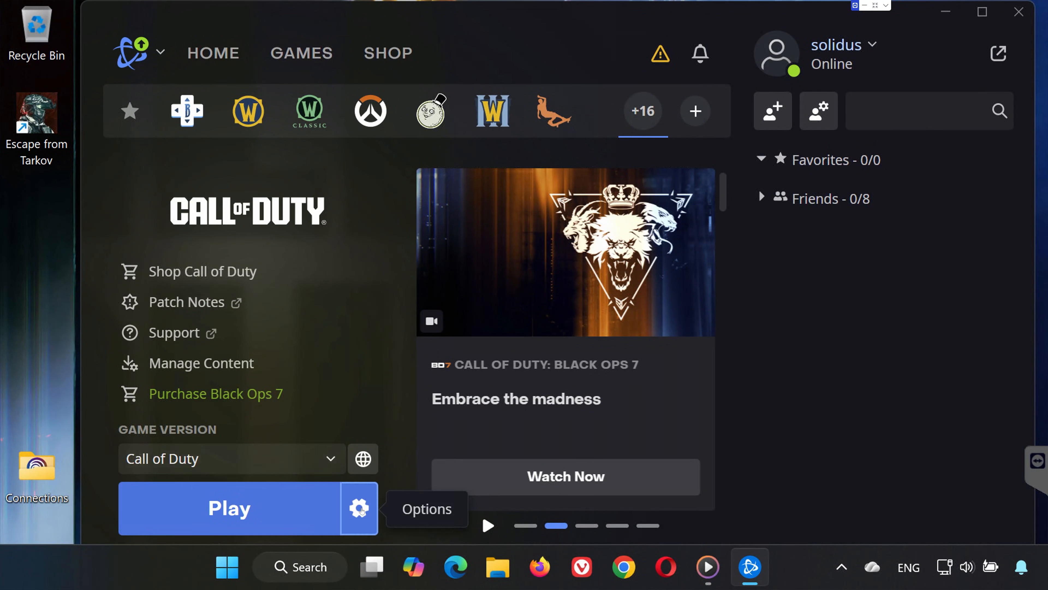
{"action": "left_click", "coordinate": [359, 508]}
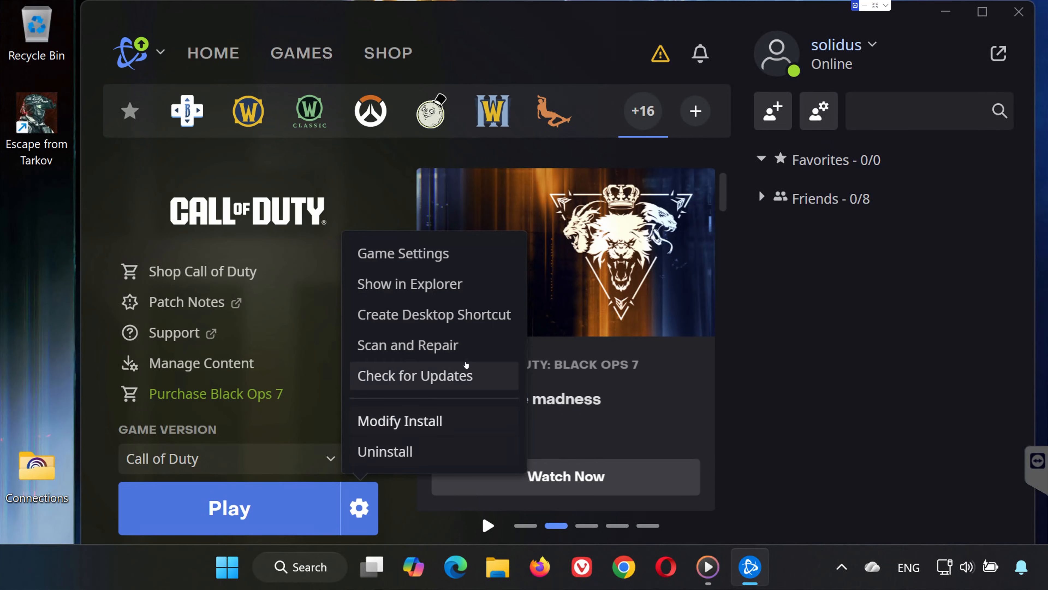
{"action": "left_click", "coordinate": [408, 344]}
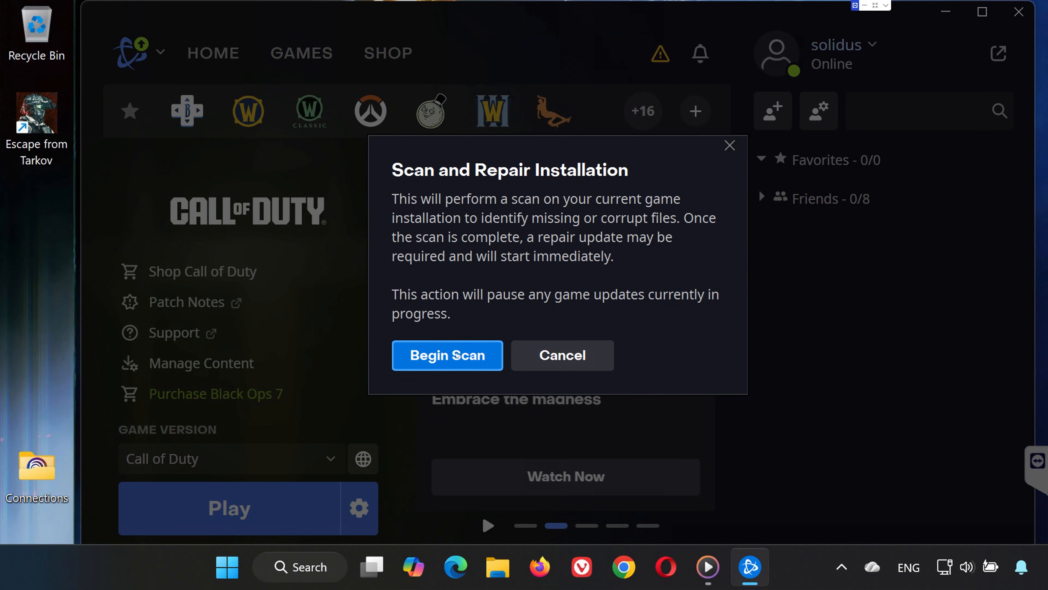
{"action": "mouse_move", "coordinate": [486, 336]}
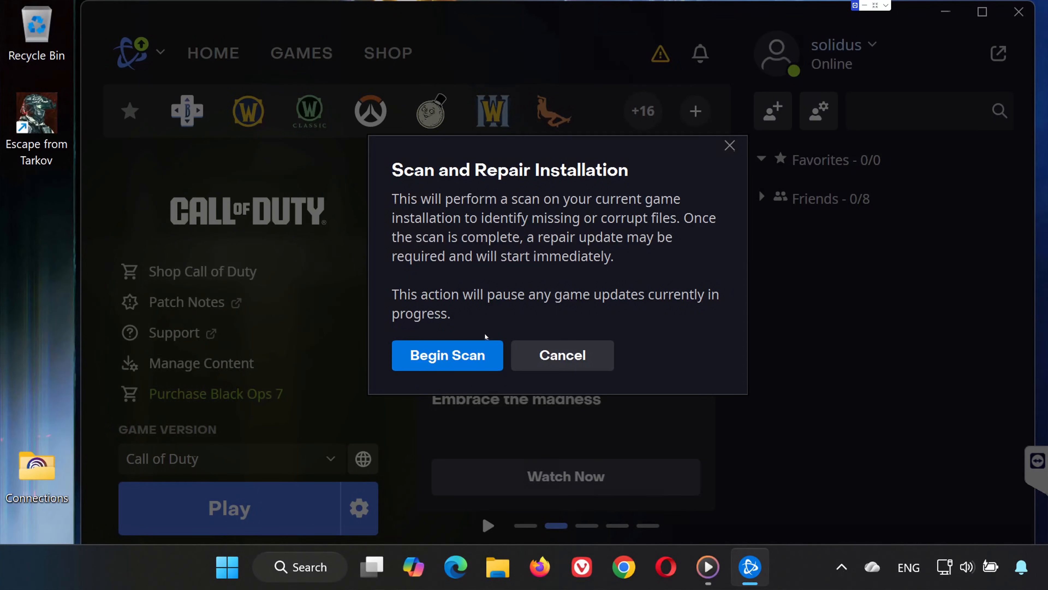
{"action": "mouse_move", "coordinate": [702, 171]}
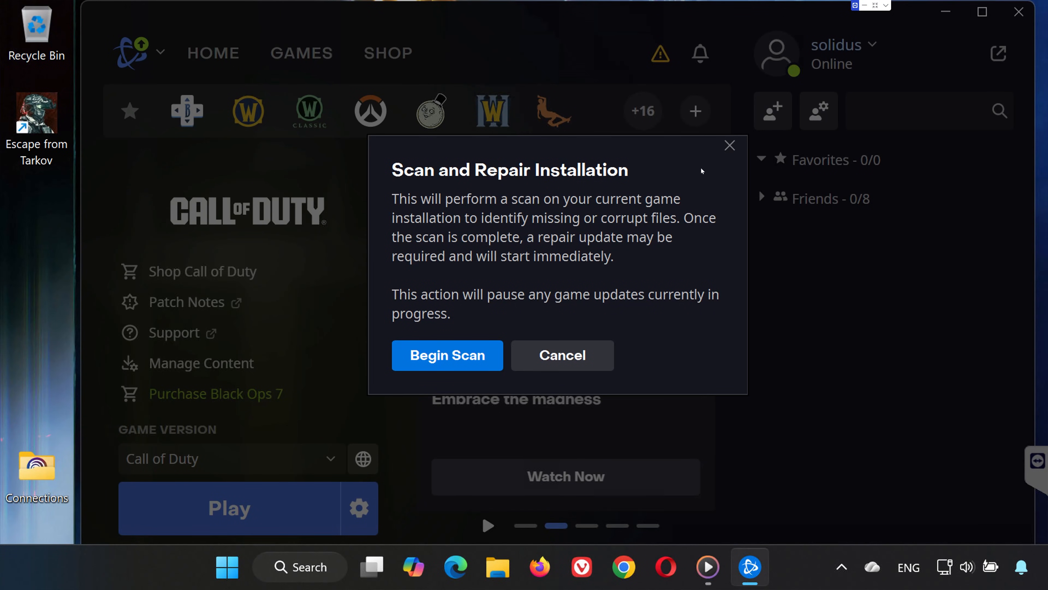
{"action": "left_click", "coordinate": [560, 355]}
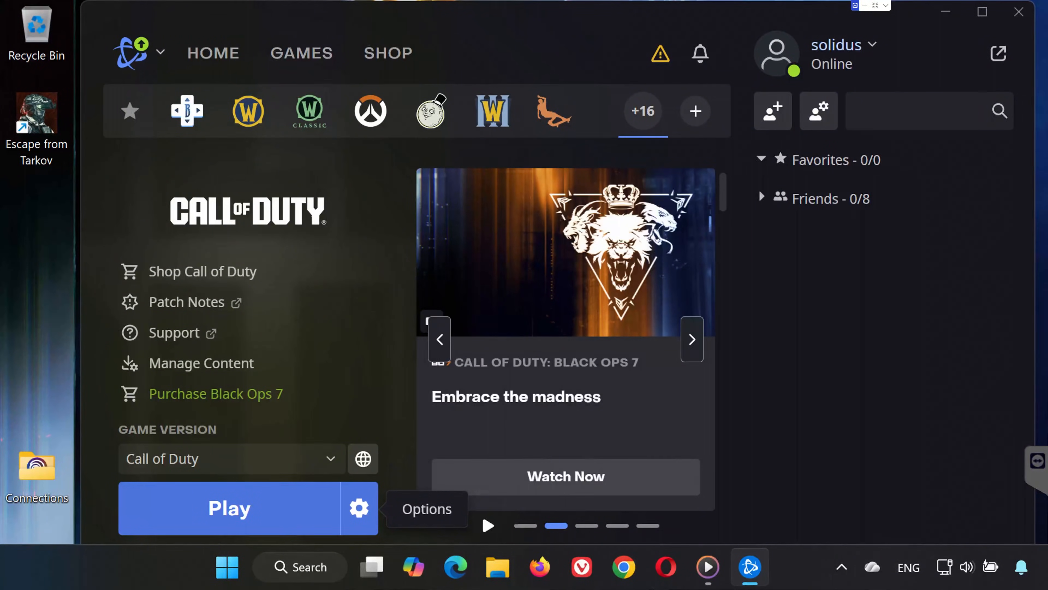
Step: Show the Call of Duty install folder on drive D in File Explorer
{"action": "left_click", "coordinate": [359, 508]}
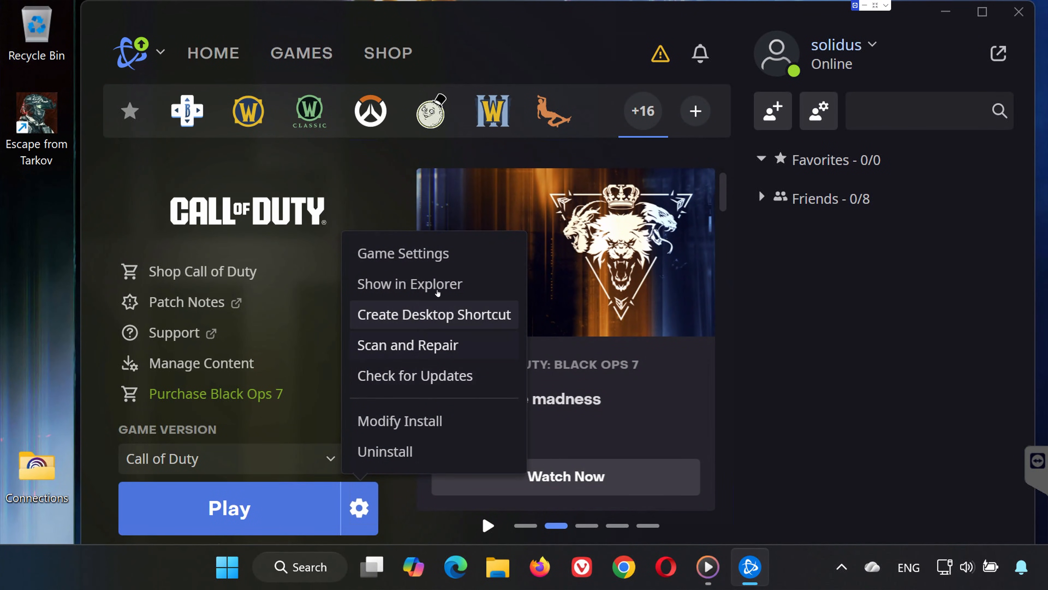
{"action": "left_click", "coordinate": [410, 284]}
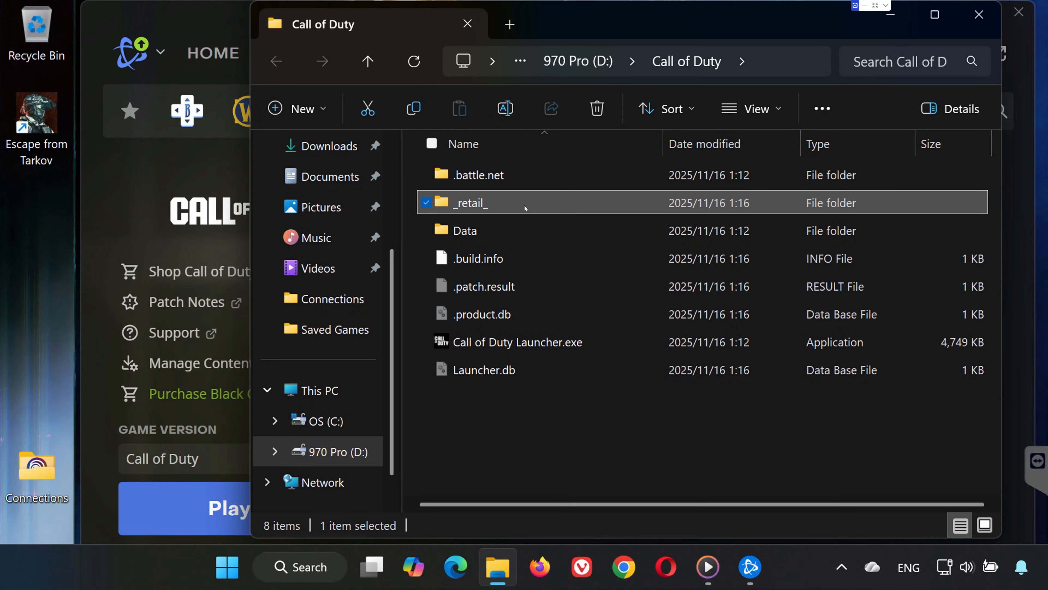
Step: Enable Run as administrator and Disable fullscreen optimizations for cod.exe in _retail_
{"action": "double_click", "coordinate": [470, 203]}
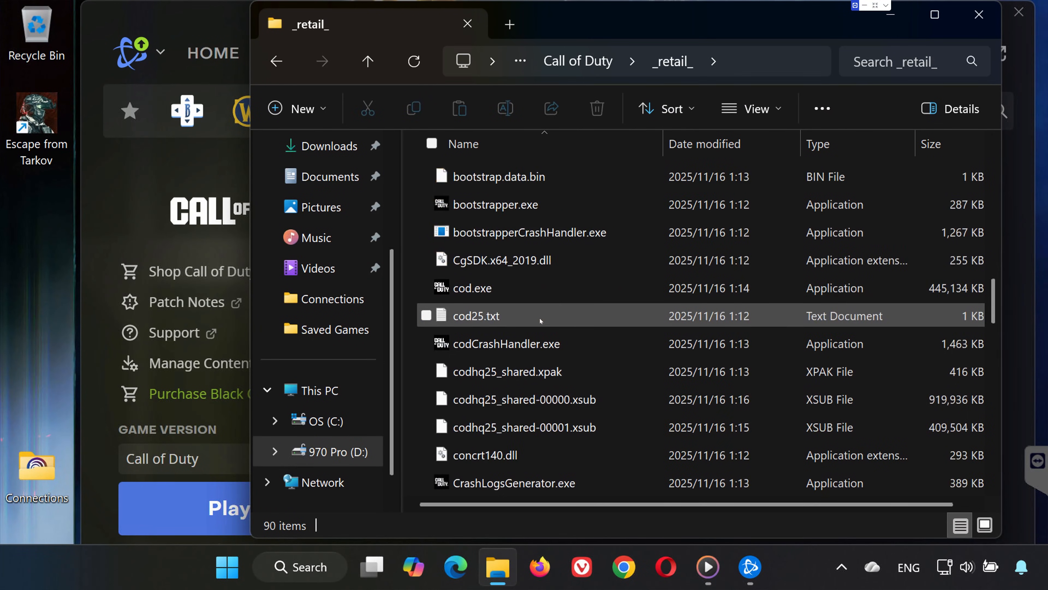
{"action": "scroll", "scroll_direction": "up", "scroll_amount": 3}
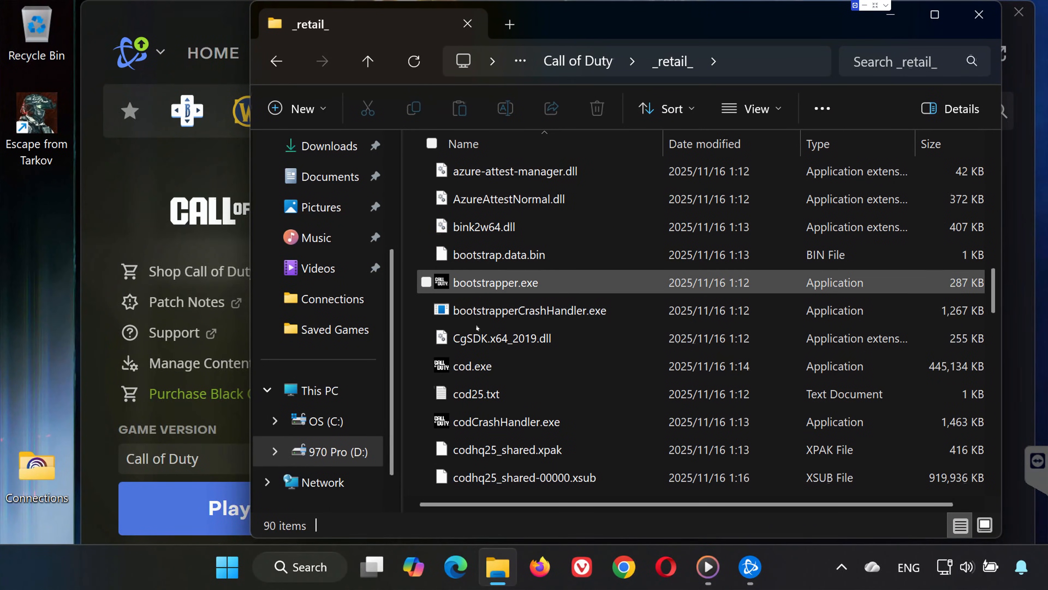
{"action": "right_click", "coordinate": [470, 366]}
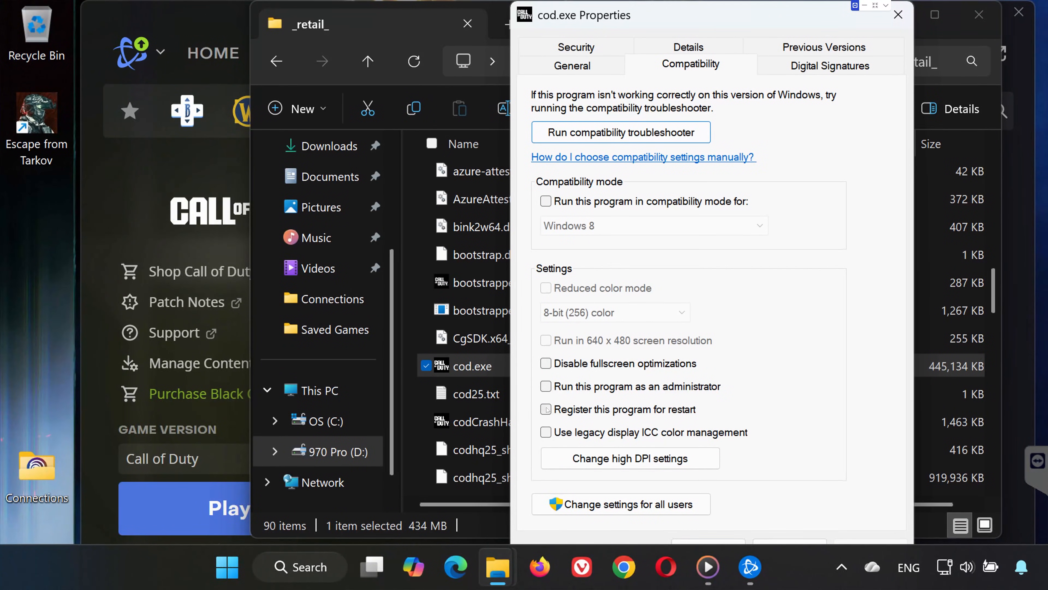
{"action": "left_click", "coordinate": [545, 386]}
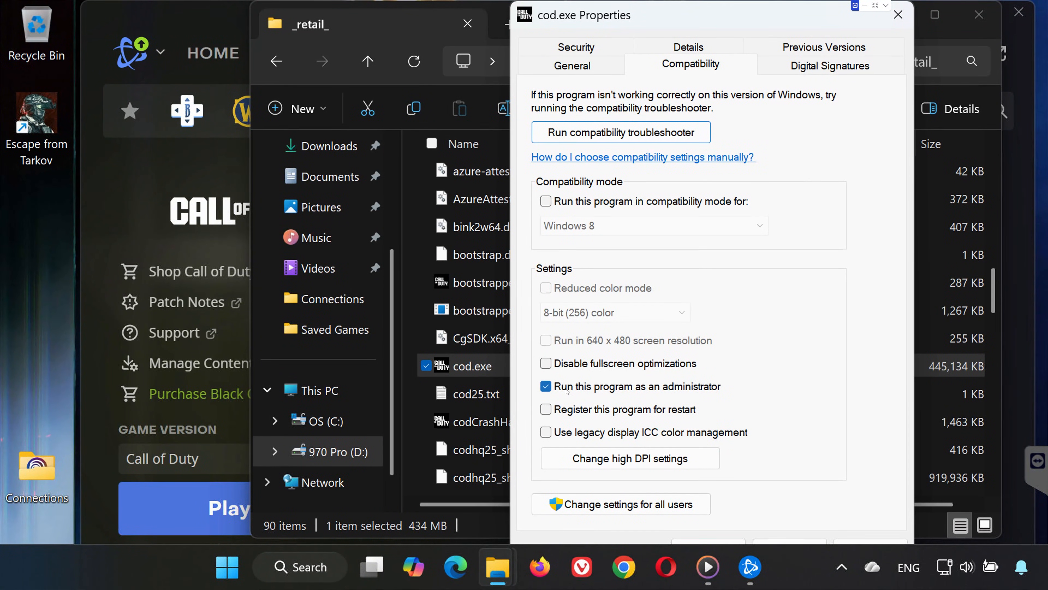
{"action": "left_click", "coordinate": [546, 363]}
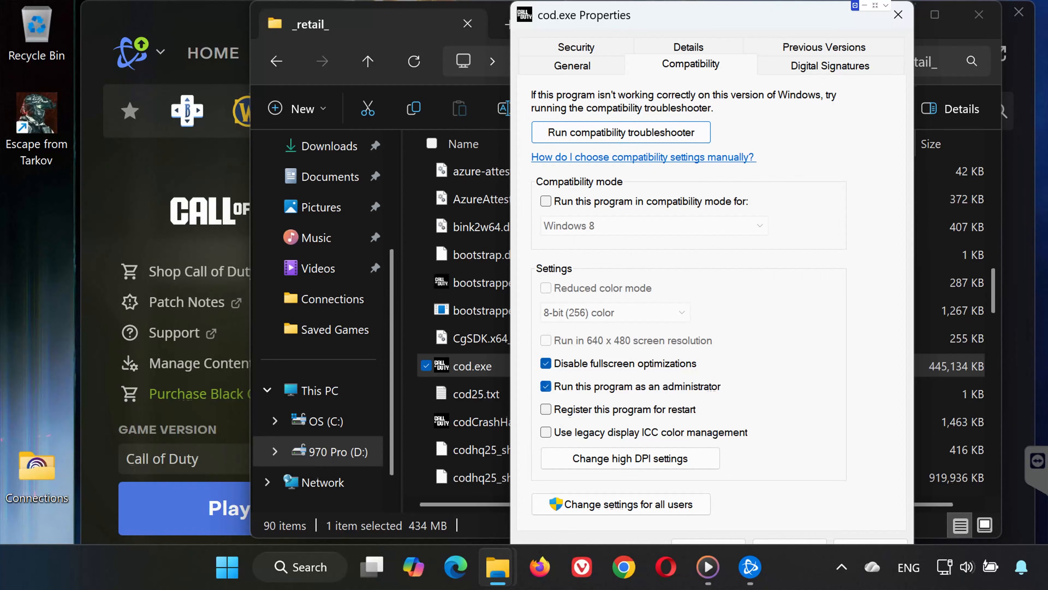
{"action": "left_click", "coordinate": [898, 15]}
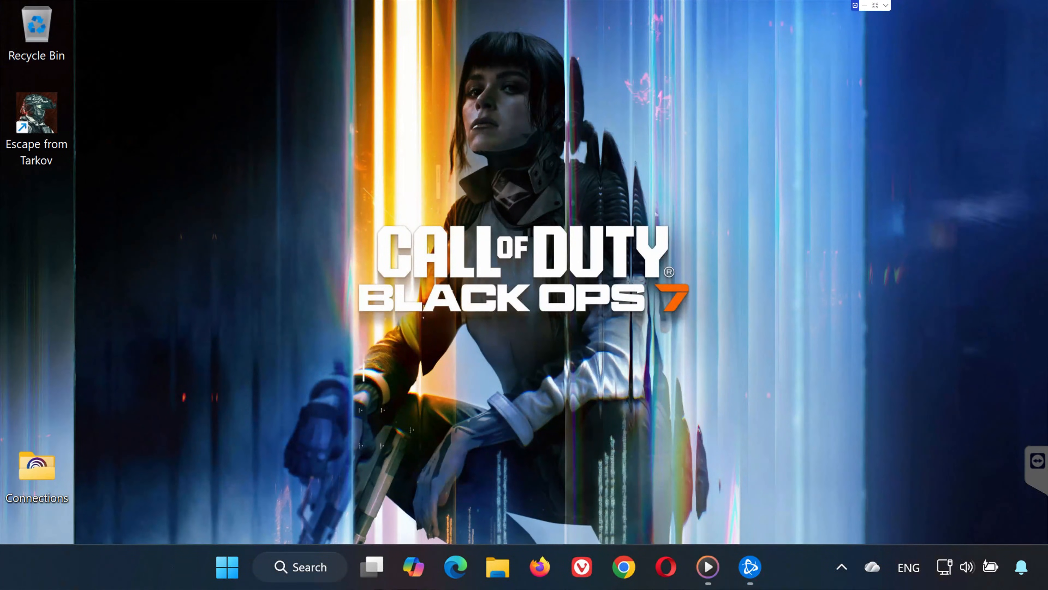
Step: Update the NVIDIA GeForce RTX 2060 driver, confirming the best driver is already installed
{"action": "left_click", "coordinate": [227, 567]}
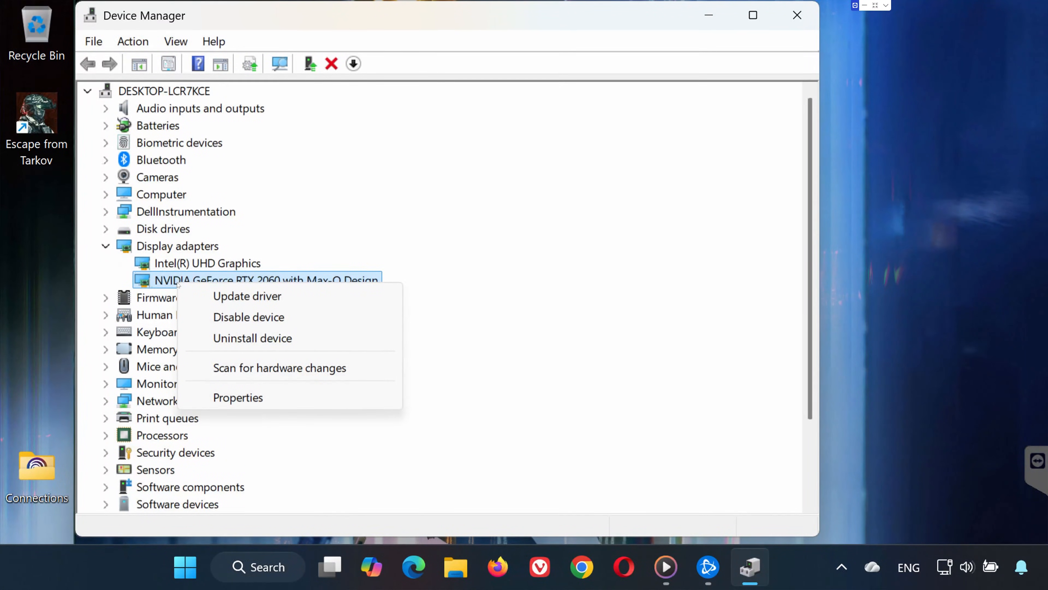
{"action": "left_click", "coordinate": [247, 296]}
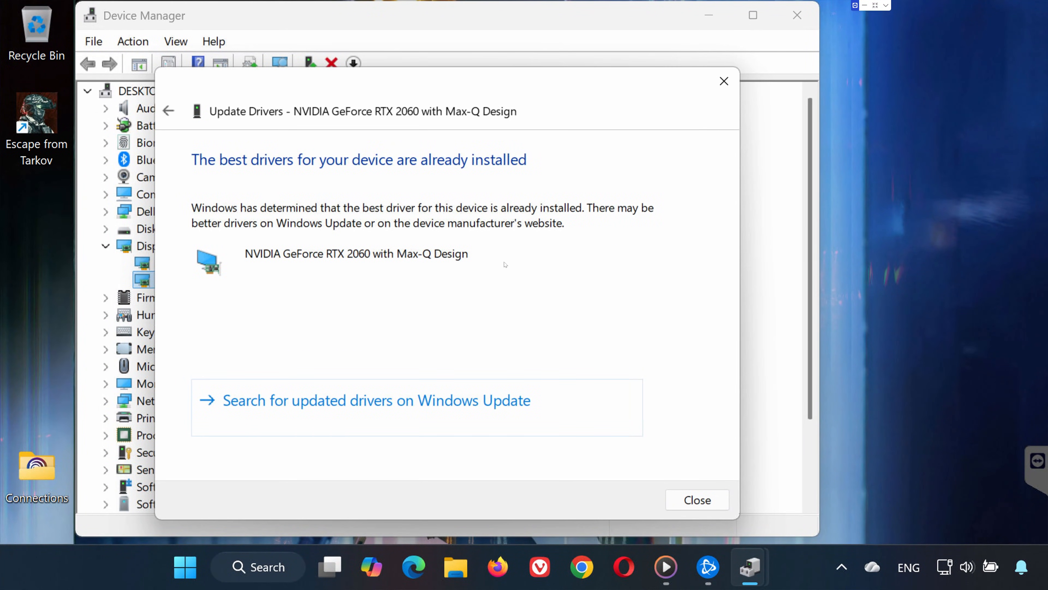
{"action": "left_click", "coordinate": [697, 500]}
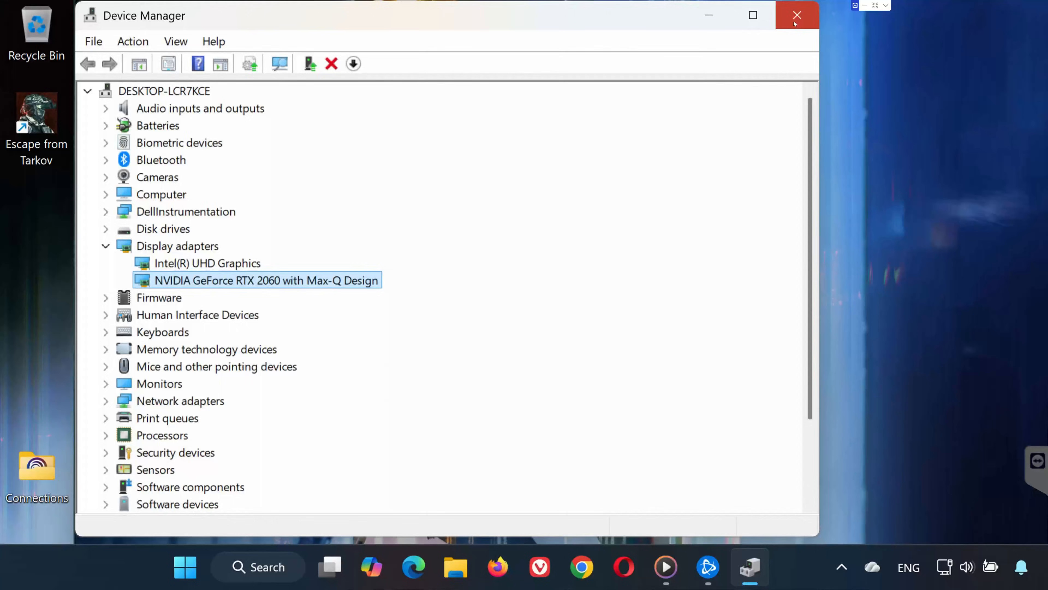
{"action": "left_click", "coordinate": [796, 15]}
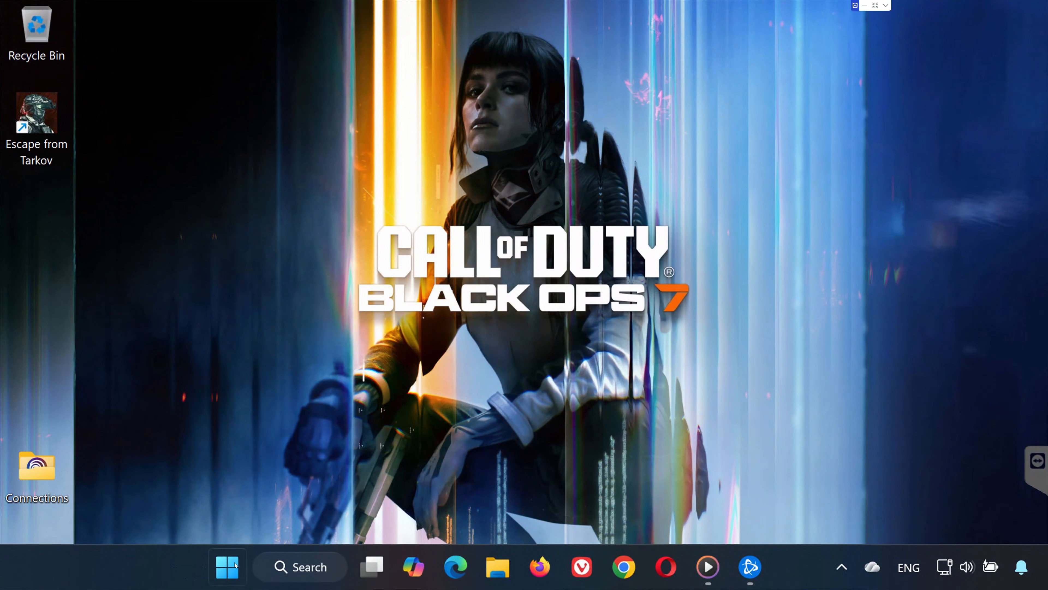
Step: Launch NVIDIA App and view the Drivers page showing Game Ready Driver 581.80 up to date
{"action": "left_click", "coordinate": [226, 566]}
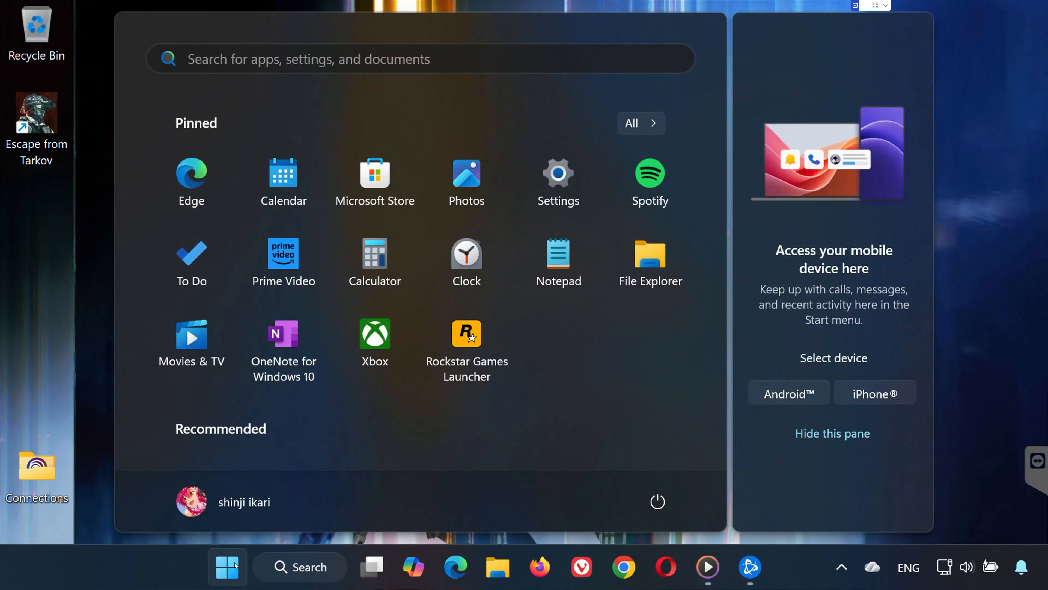
{"action": "type", "text": "nvDIA App"}
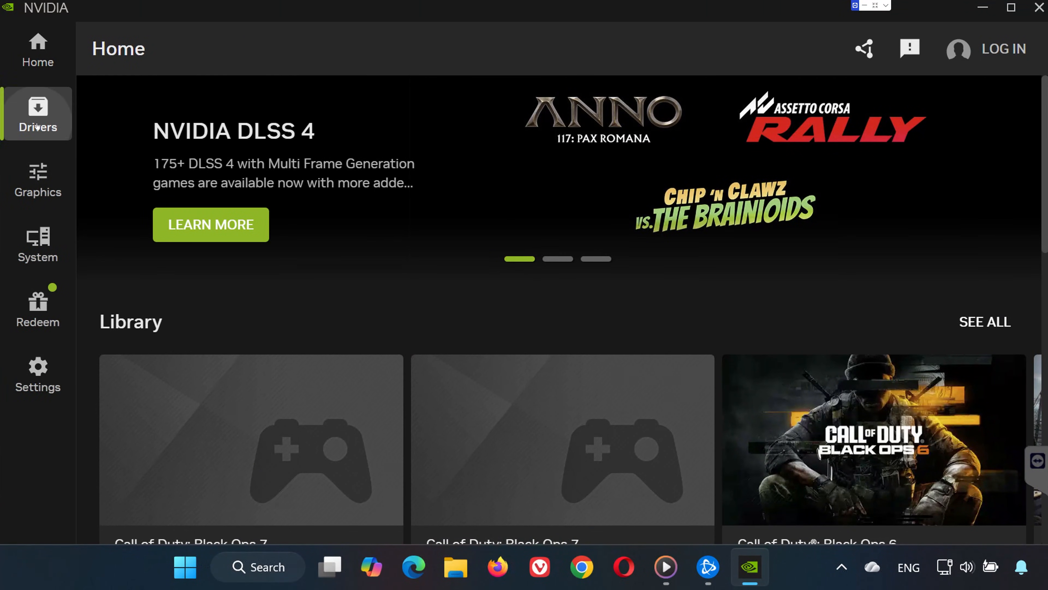
{"action": "left_click", "coordinate": [38, 113]}
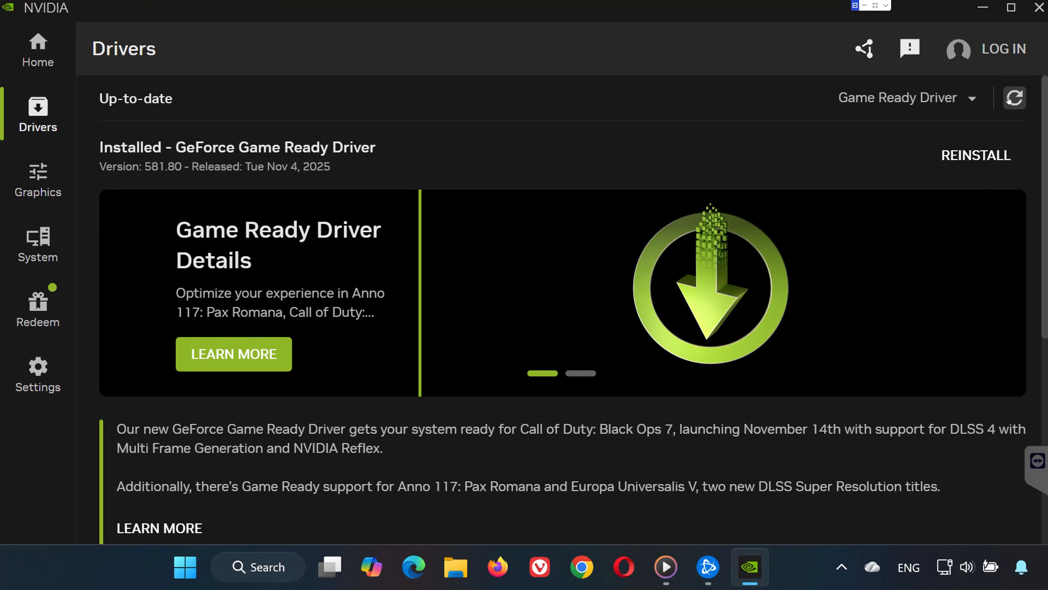
{"action": "mouse_move", "coordinate": [1013, 97]}
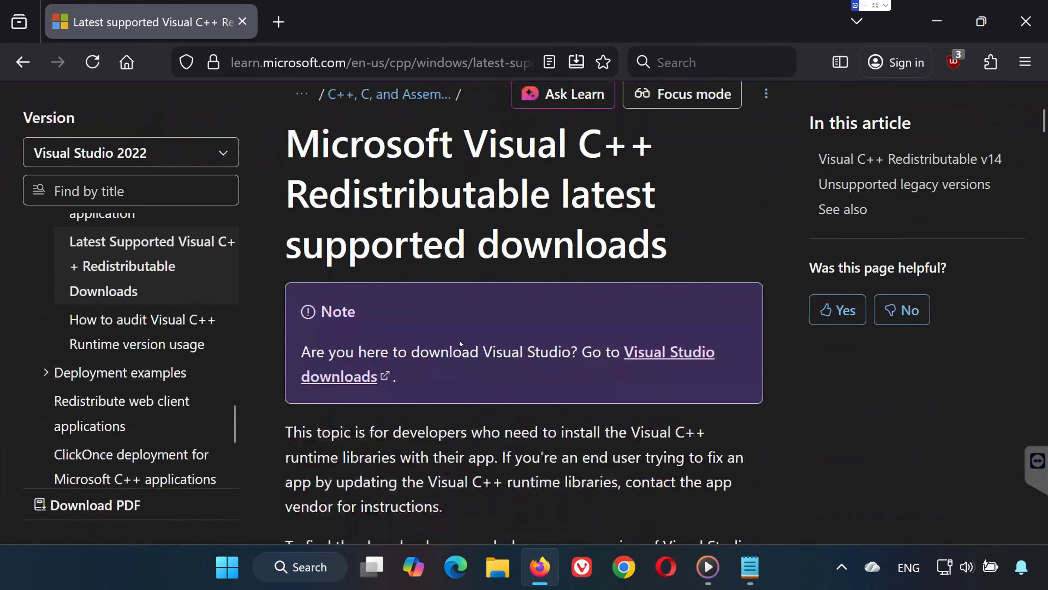
Step: Download vc_redist.x86.exe from the Latest supported redistributable version table
{"action": "scroll", "scroll_direction": "down", "scroll_amount": 3}
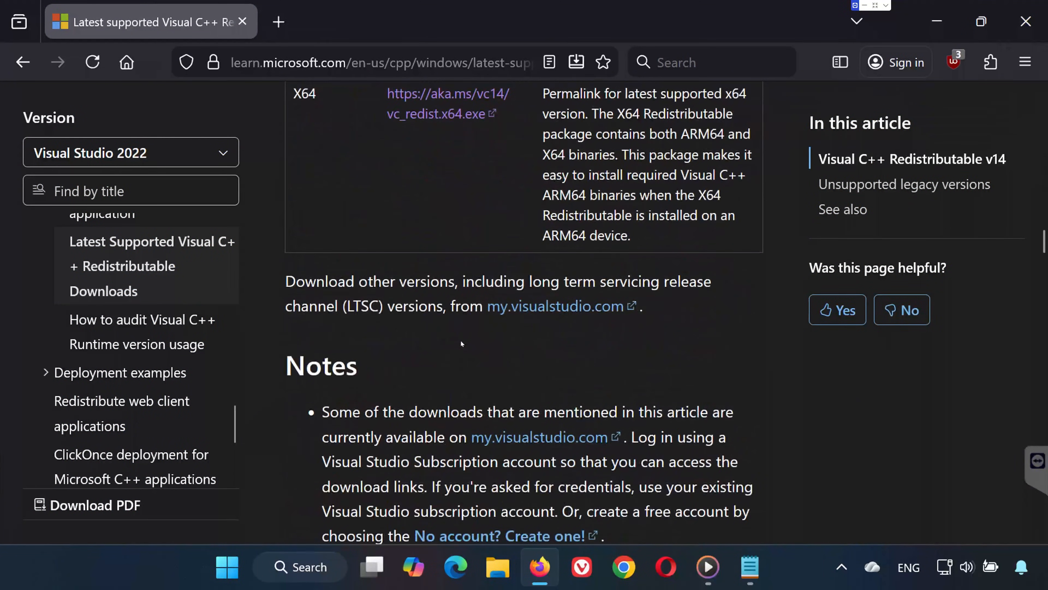
{"action": "scroll", "scroll_direction": "up", "scroll_amount": 3}
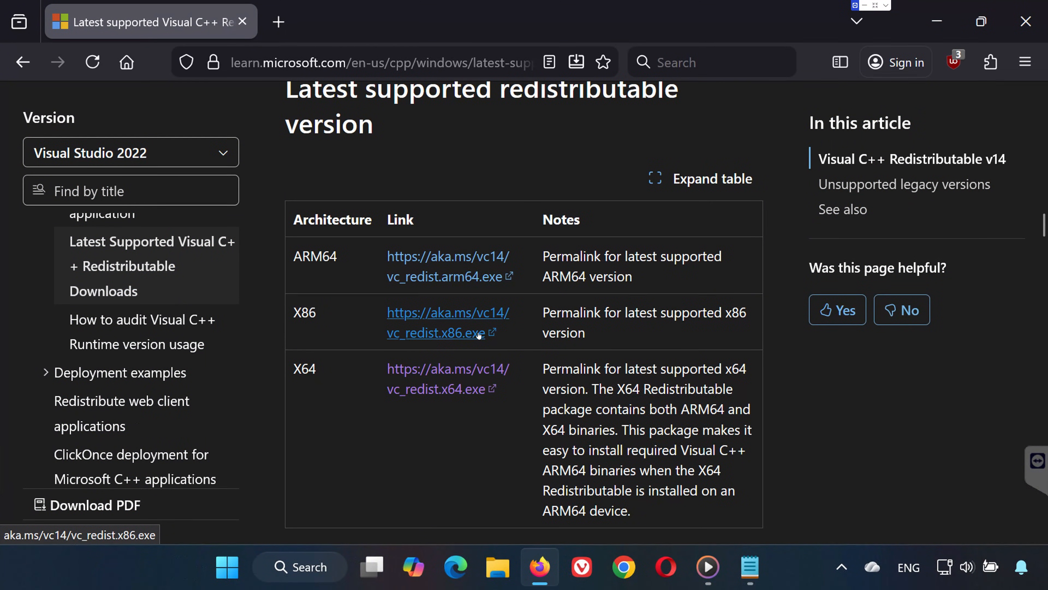
{"action": "left_click", "coordinate": [440, 323]}
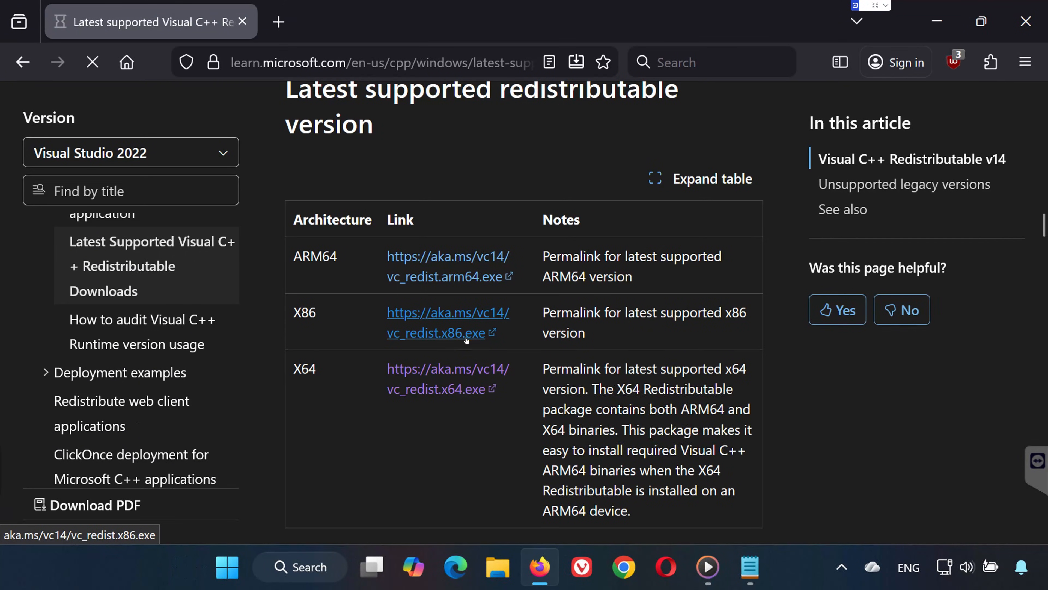
{"action": "left_click", "coordinate": [441, 322]}
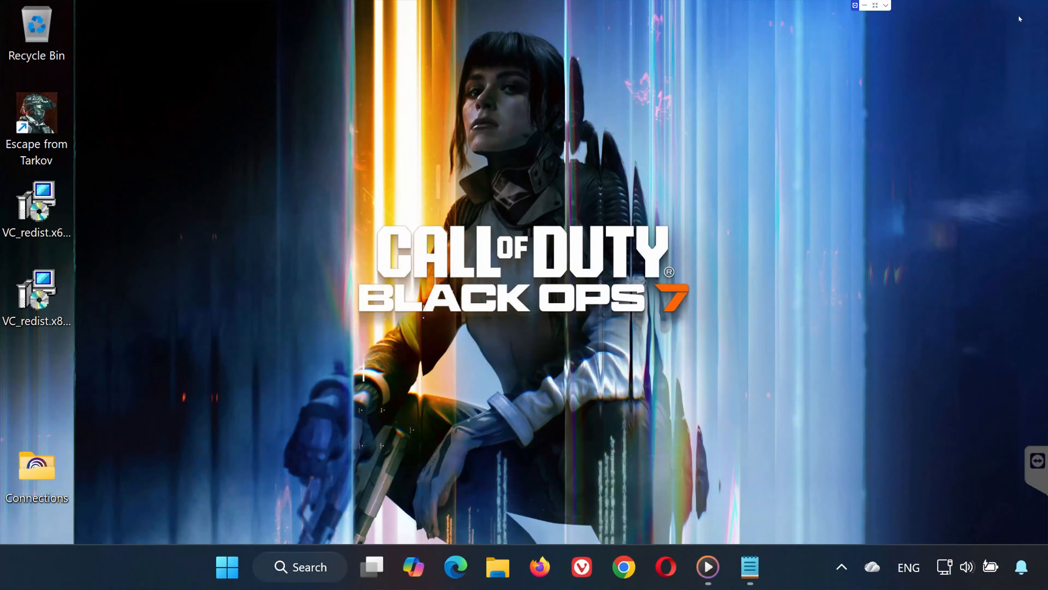
Step: Run VC_redist.x86.exe, accept the license, install it and allow the UAC prompt
{"action": "left_click", "coordinate": [36, 201]}
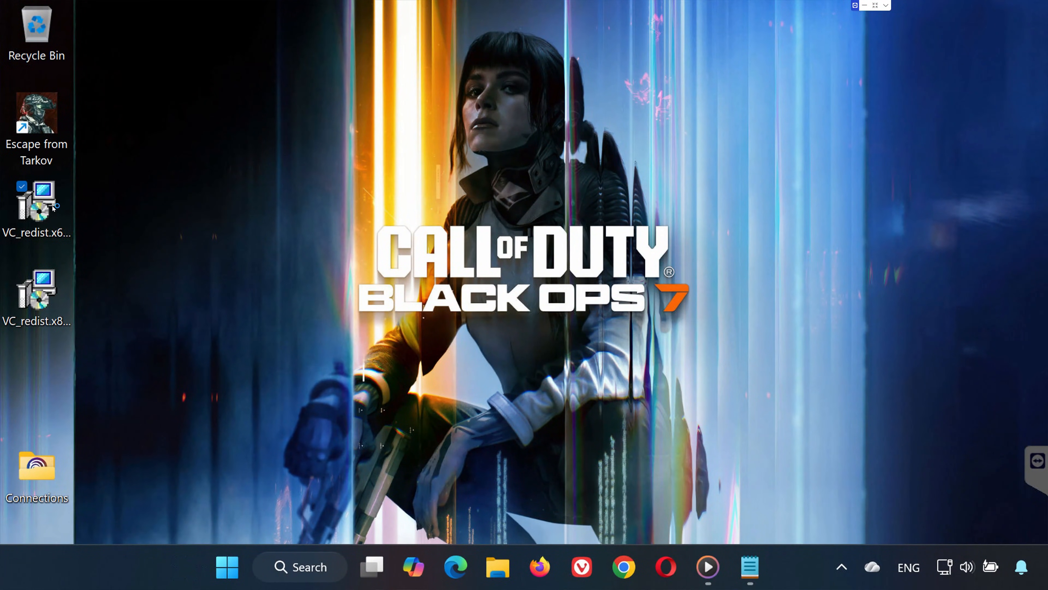
{"action": "double_click", "coordinate": [36, 200]}
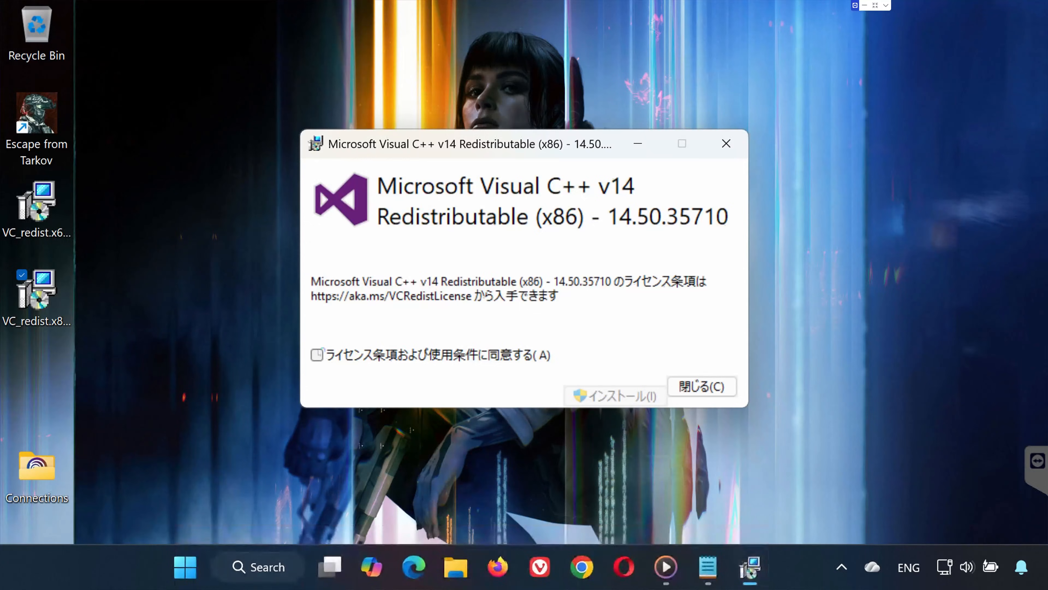
{"action": "left_click", "coordinate": [613, 395]}
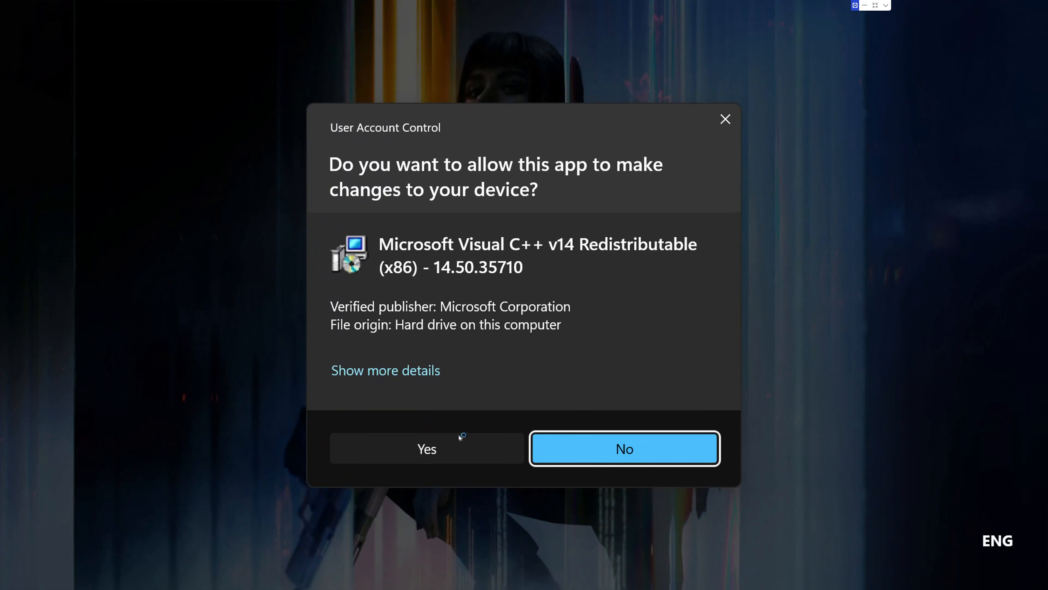
{"action": "left_click", "coordinate": [426, 449]}
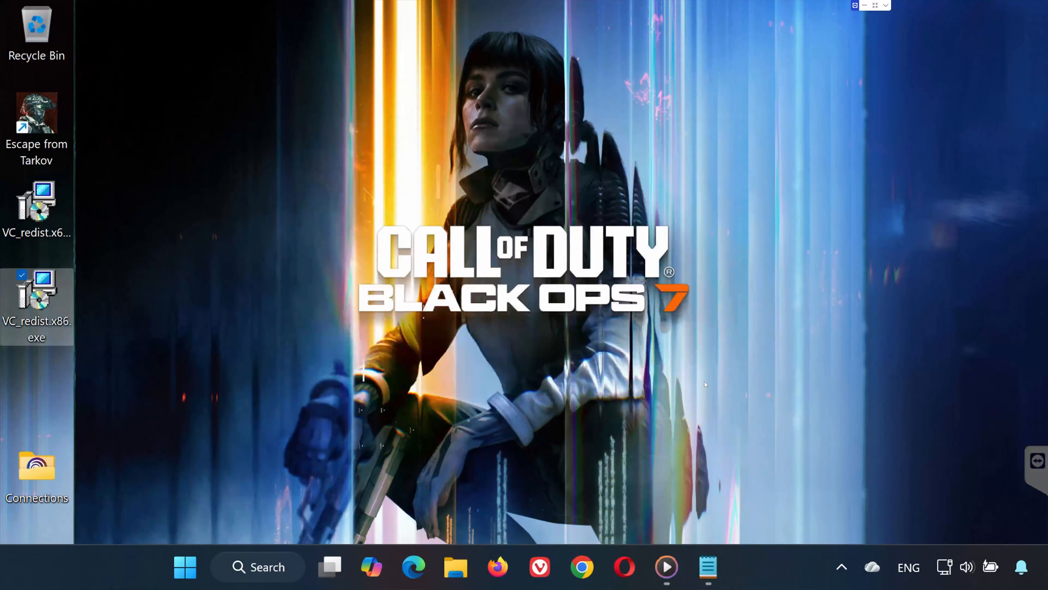
{"action": "left_click", "coordinate": [184, 566]}
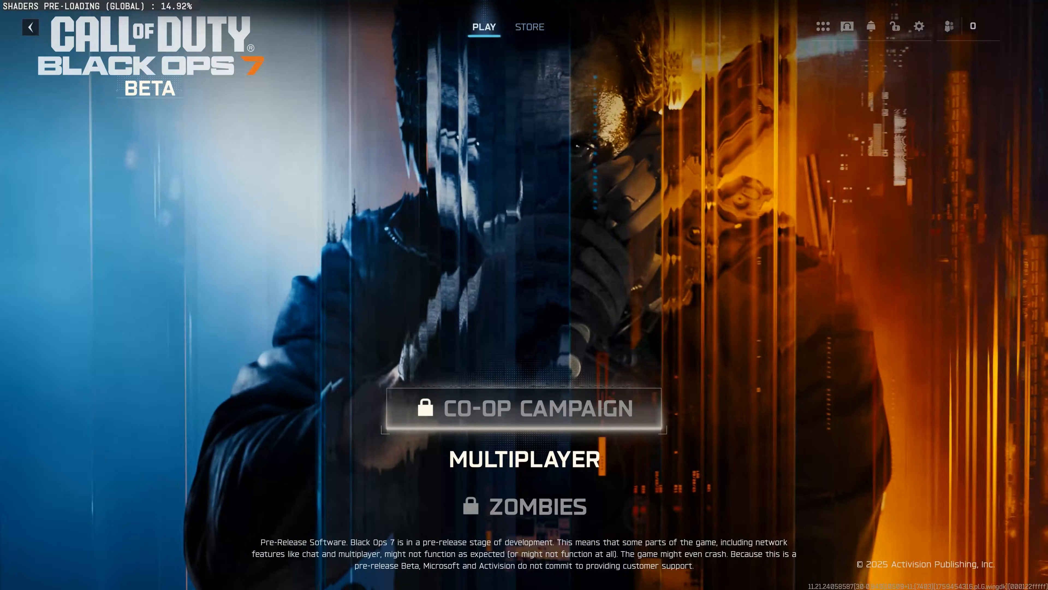
{"action": "mouse_move", "coordinate": [918, 26]}
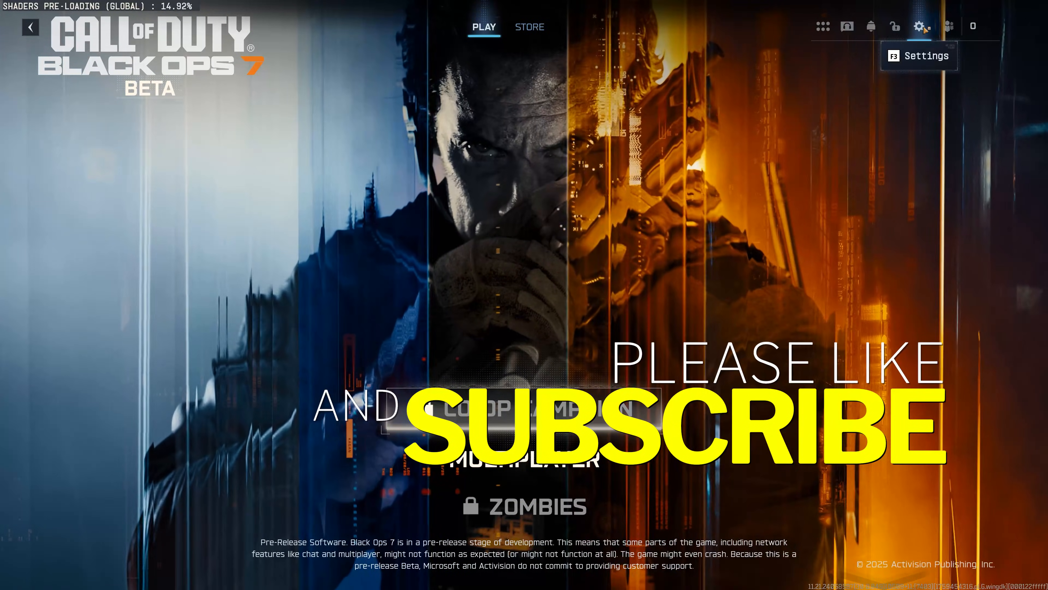